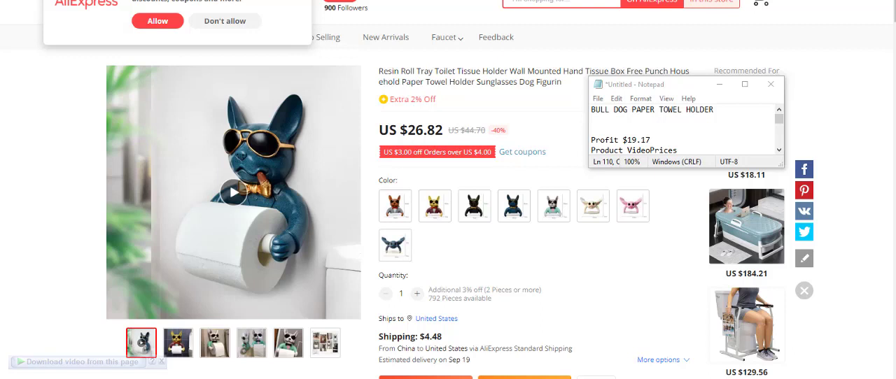
mouse_move(496, 37)
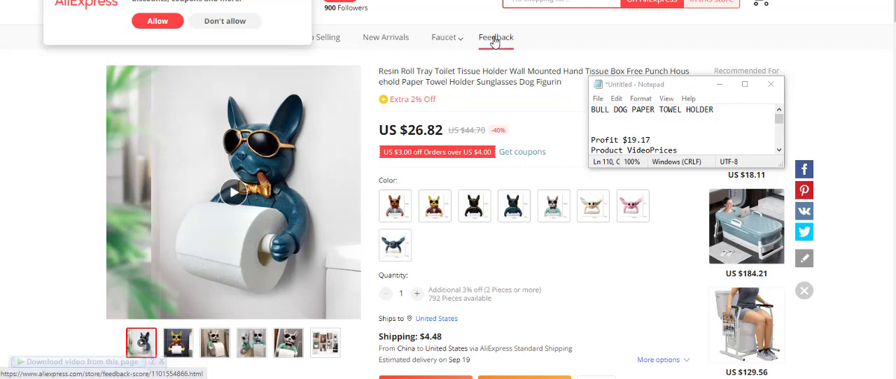
mouse_move(465, 97)
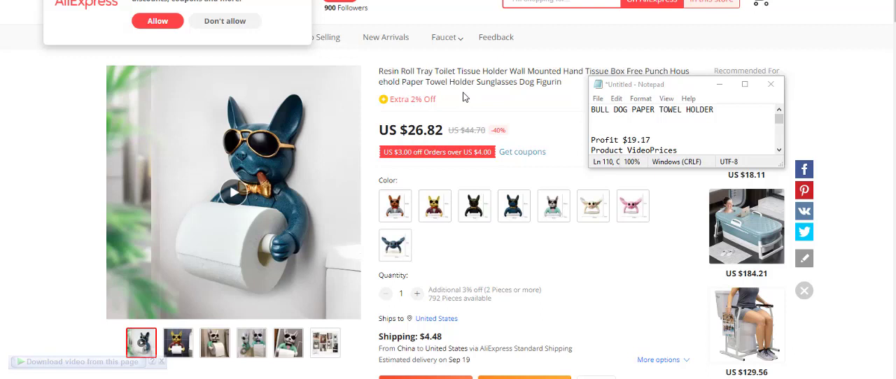
mouse_move(732, 104)
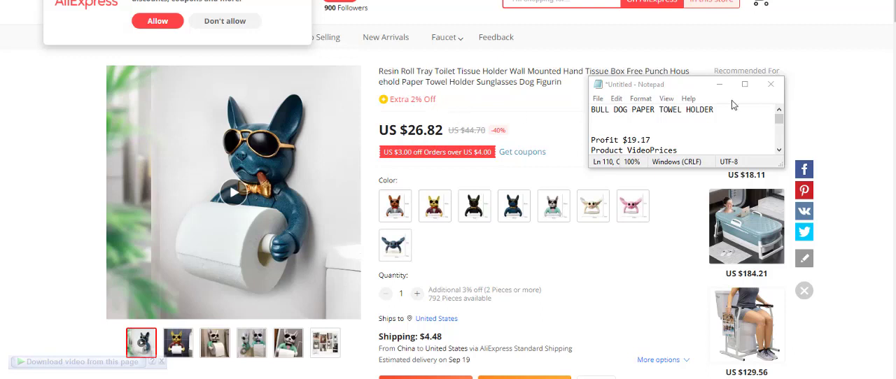
Scroll the thumb massager notes through $15.01 profit, $19.99 selling and $0.72 supplier.
scroll("down", 3)
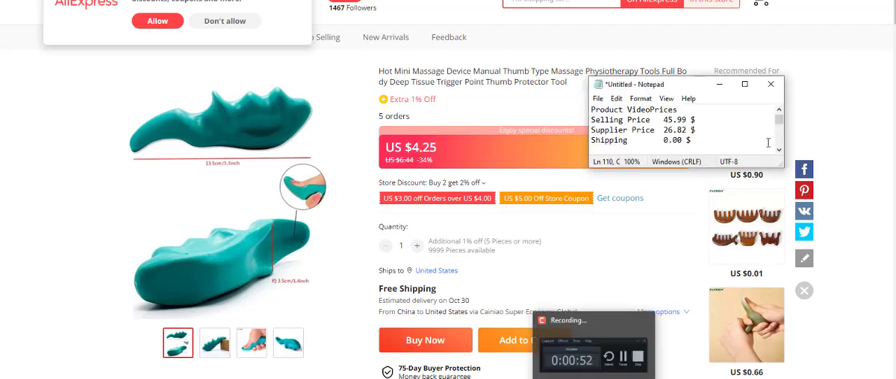
scroll("down", 3)
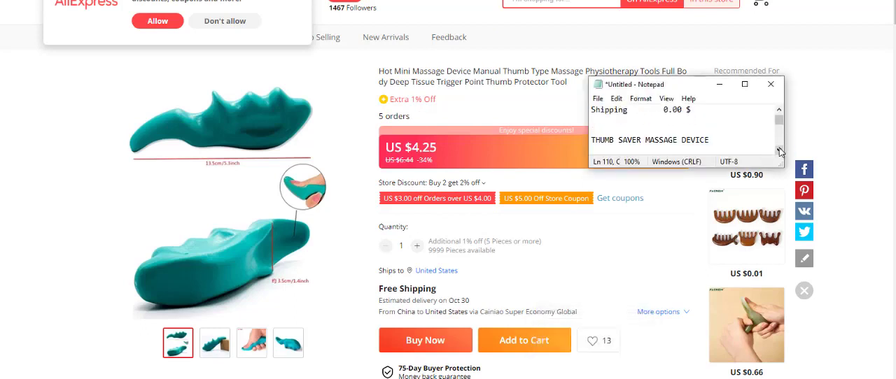
scroll("down", 3)
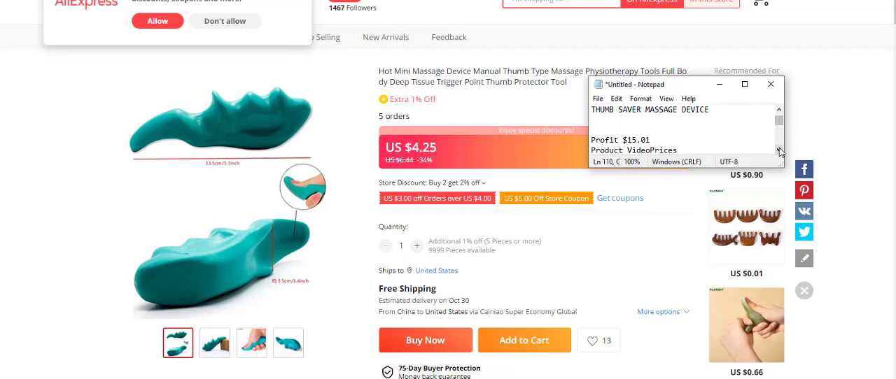
mouse_move(537, 126)
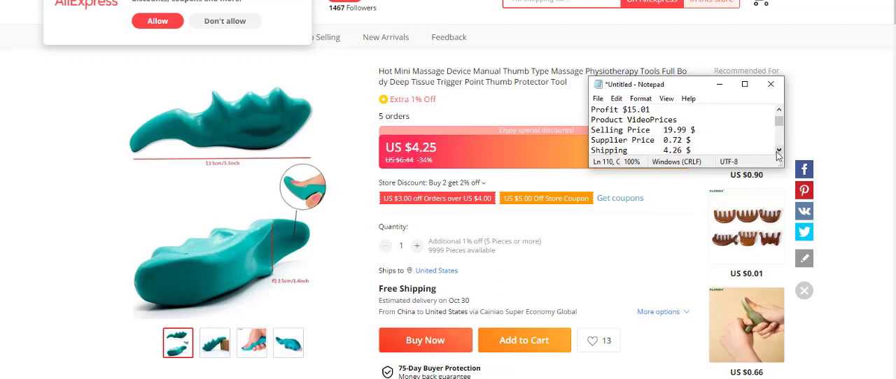
scroll("down", 3)
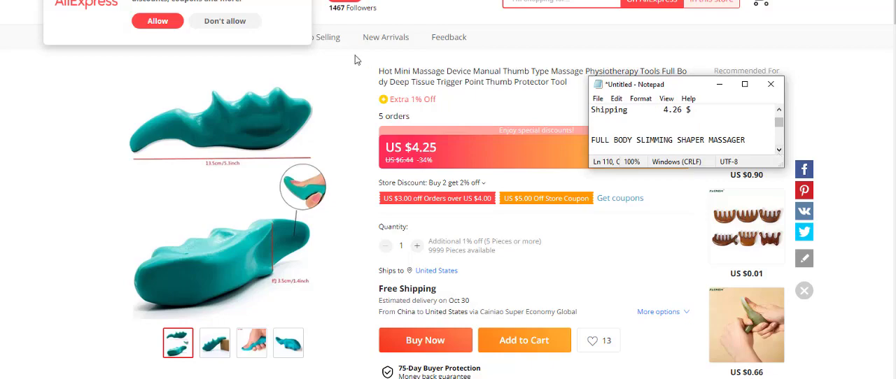
Open the handheld cellulite remover page and scroll notes to $20.78 profit, $44.99 selling, $24.21 supplier.
left_click(771, 84)
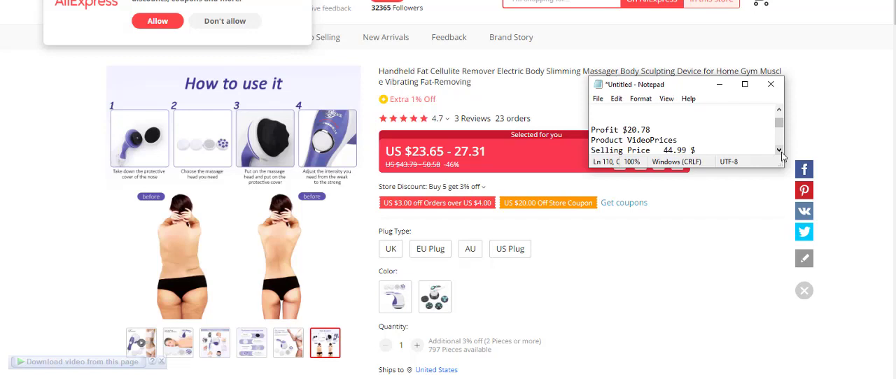
scroll("down", 3)
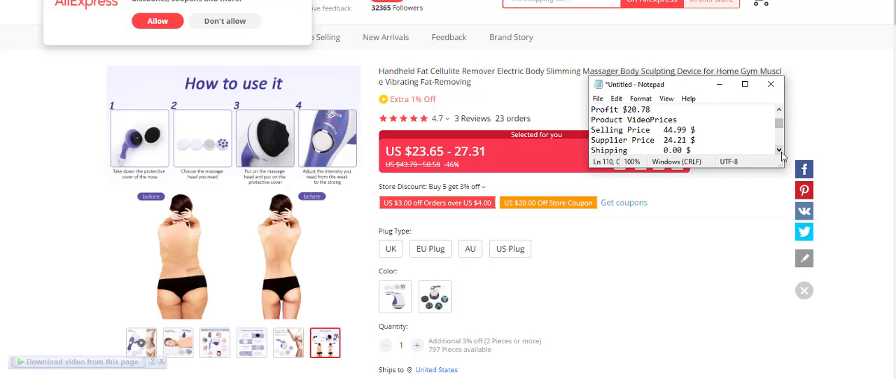
scroll("down", 3)
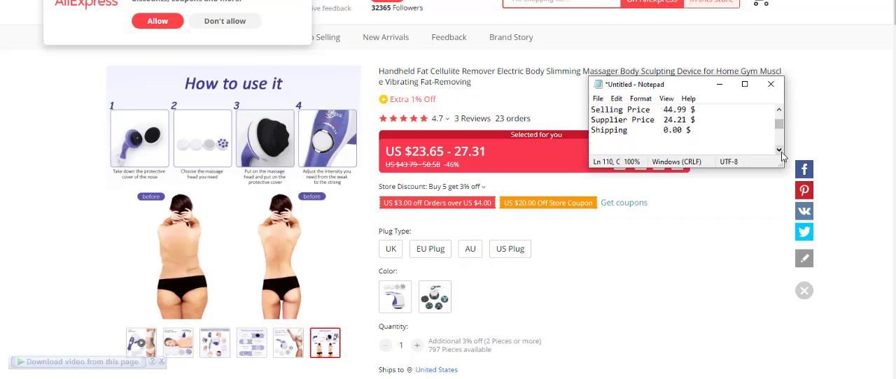
Open the cat comb brush page, then play and stop its product video.
left_click(771, 84)
type("PET GROOMING HAIR CLEANER")
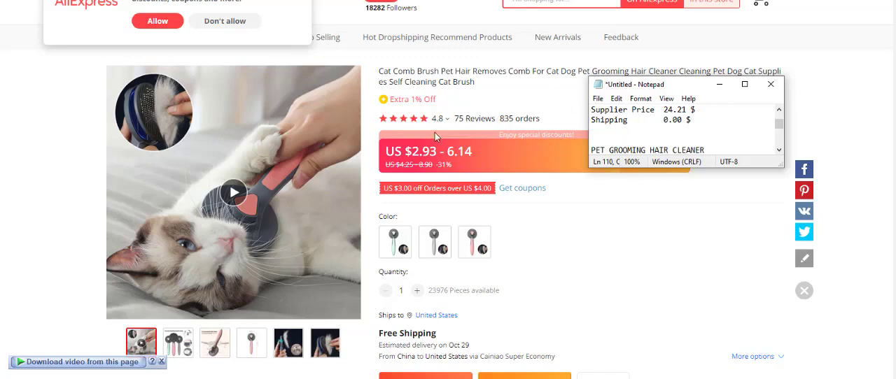
mouse_move(497, 126)
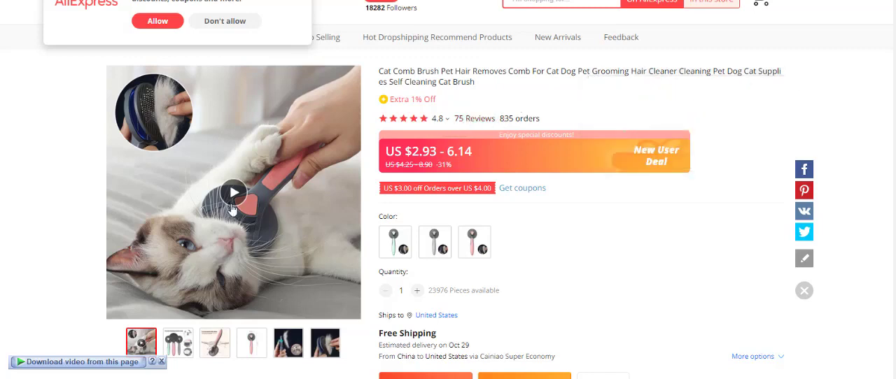
left_click(234, 192)
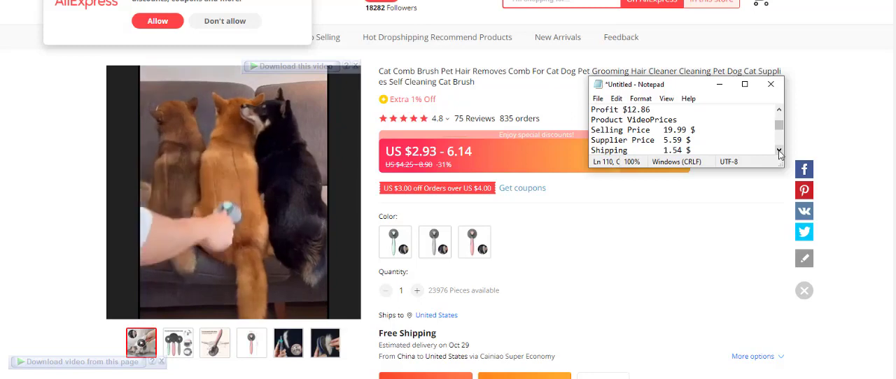
left_click(234, 189)
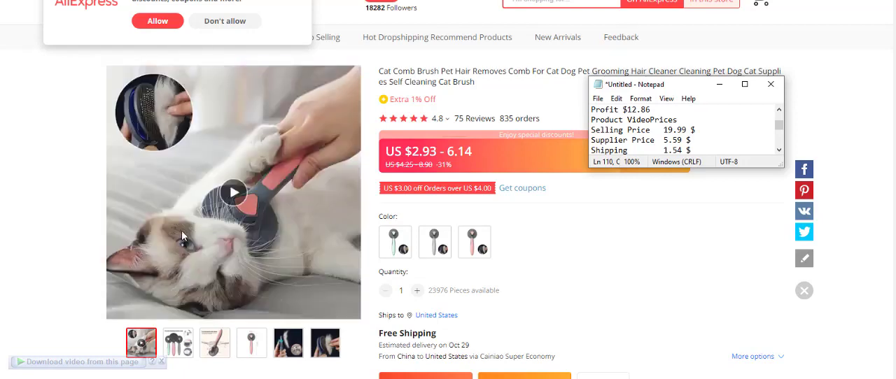
mouse_move(593, 218)
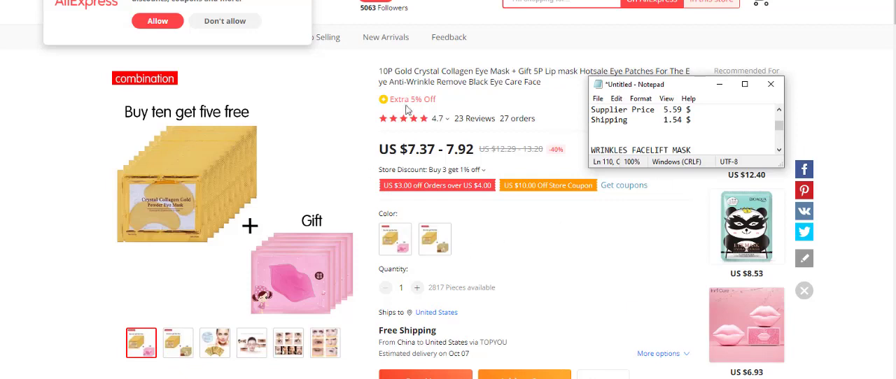
mouse_move(527, 92)
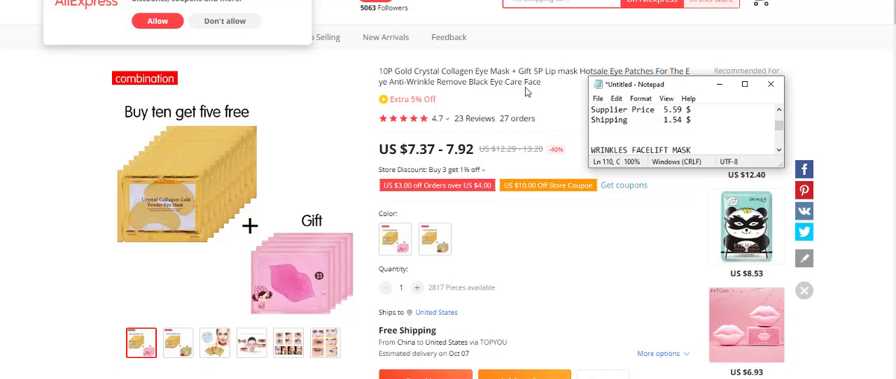
mouse_move(819, 137)
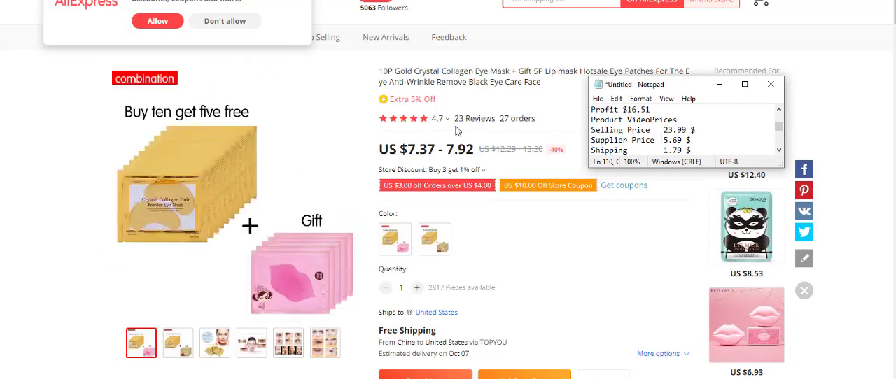
mouse_move(536, 129)
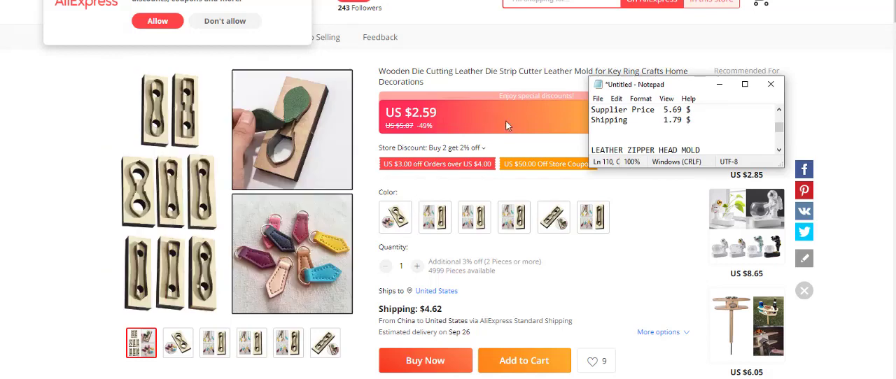
mouse_move(574, 71)
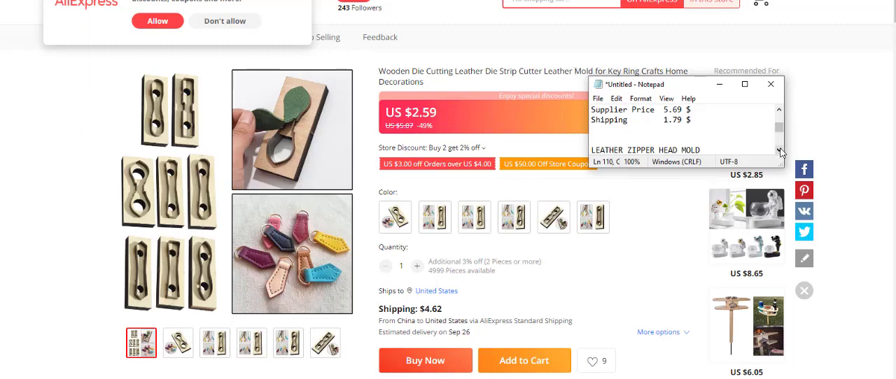
Scroll the zipper head mold notes to $24.99 selling, $2.54 supplier, $4.35 shipping.
scroll("down", 3)
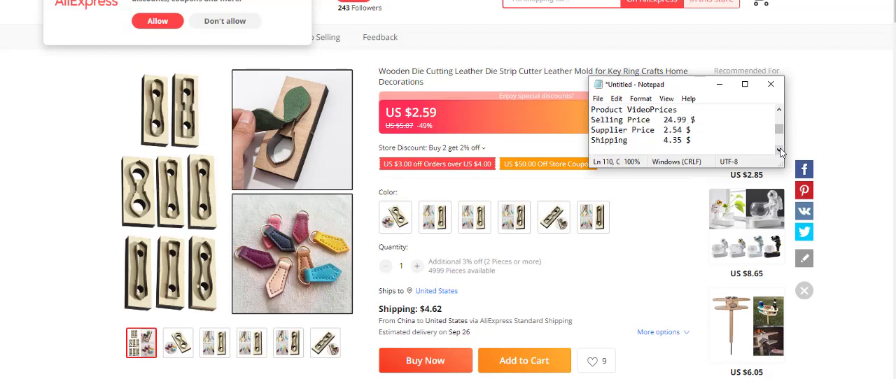
Scroll the spiral tent peg notes through $12.20 profit, $17.99 selling, $5.07 supplier, $0.72 shipping.
scroll("down", 3)
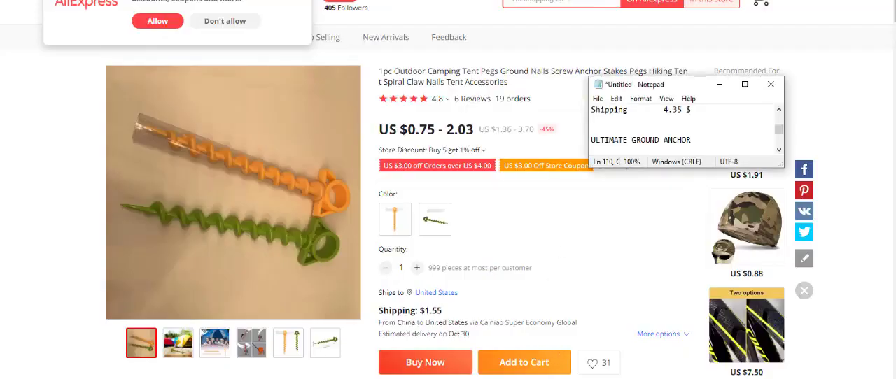
mouse_move(625, 185)
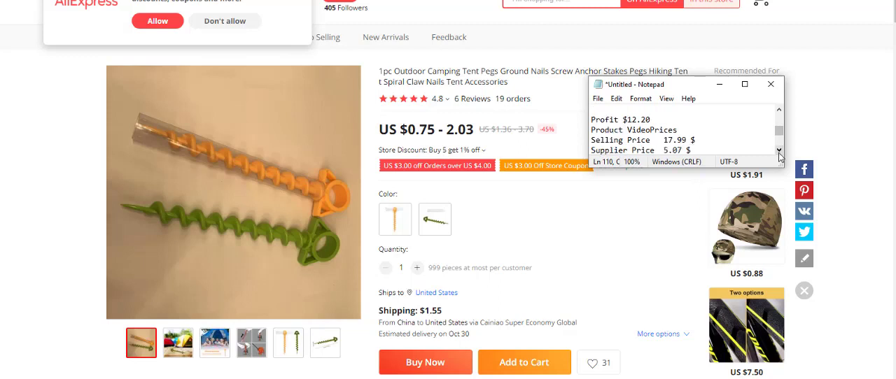
scroll("down", 3)
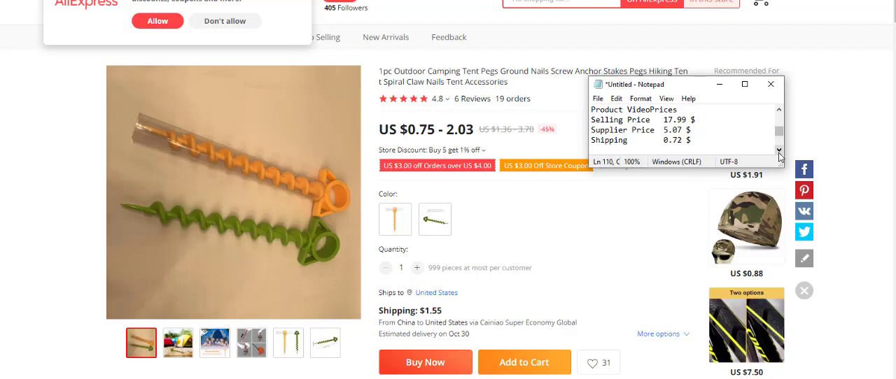
scroll("down", 3)
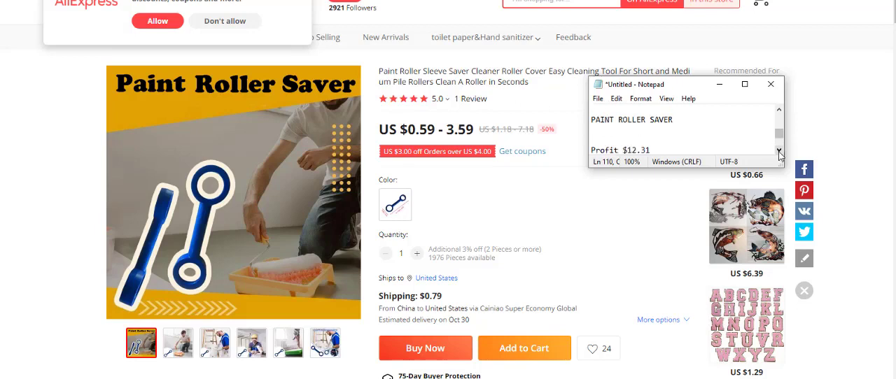
mouse_move(470, 98)
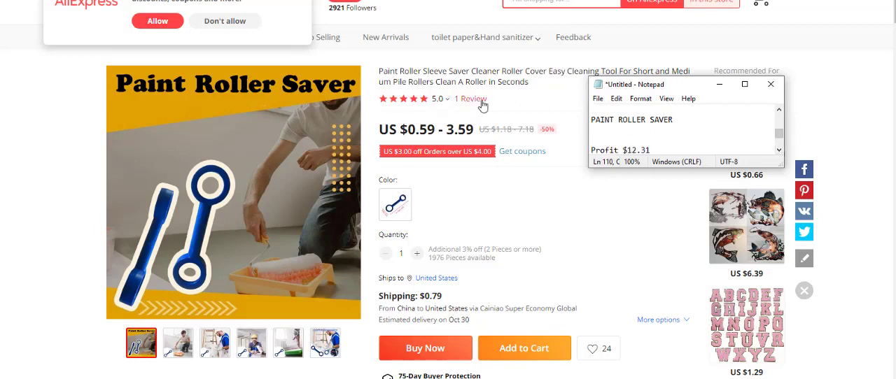
mouse_move(511, 105)
type("Product VideoPrices")
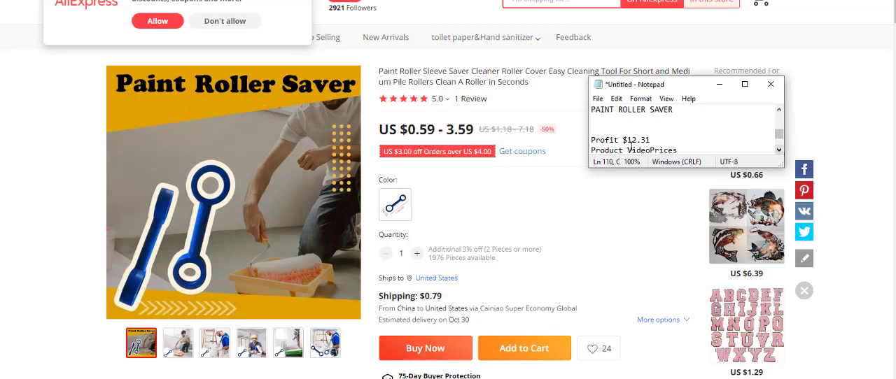
Scroll the Paint Roller Saver notes to $17.99 selling, $3.59 supplier, $2.09 shipping.
scroll("down", 3)
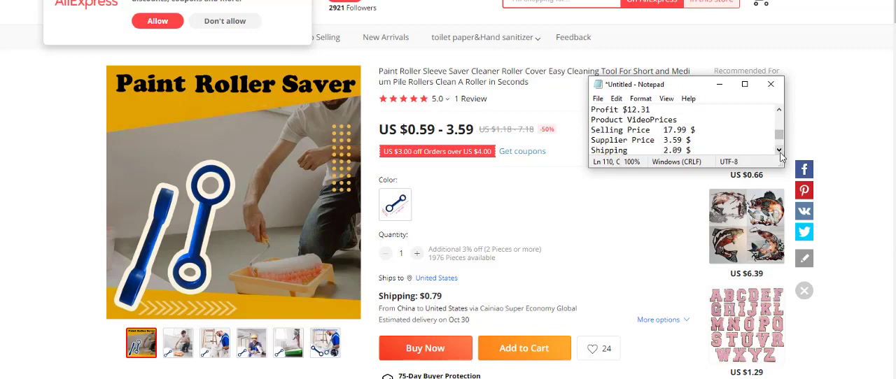
scroll("down", 3)
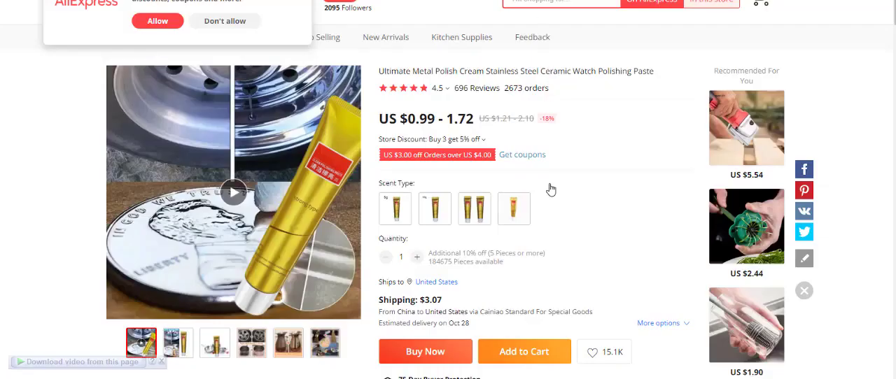
mouse_move(480, 98)
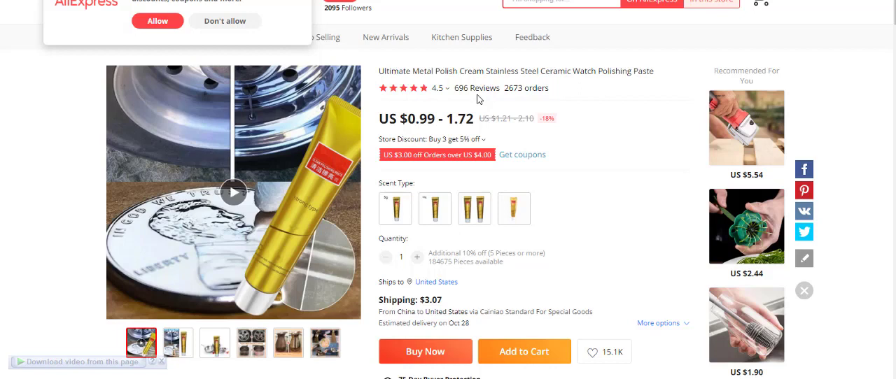
mouse_move(619, 305)
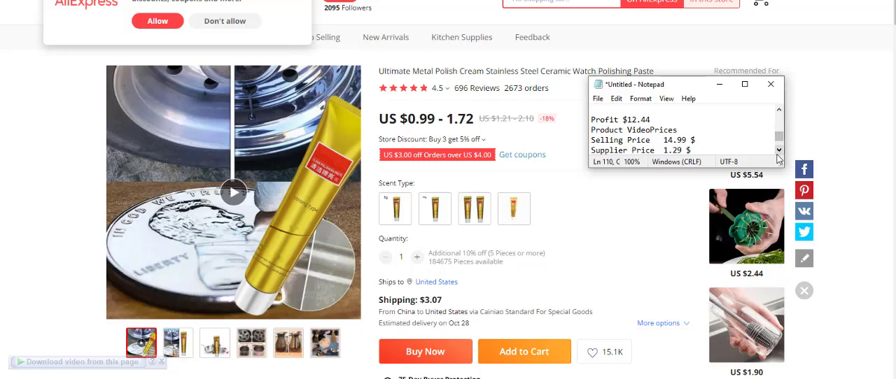
Scroll the metal polish cream notes to $12.44 profit, $14.99 selling, $1.29 supplier.
scroll("down", 3)
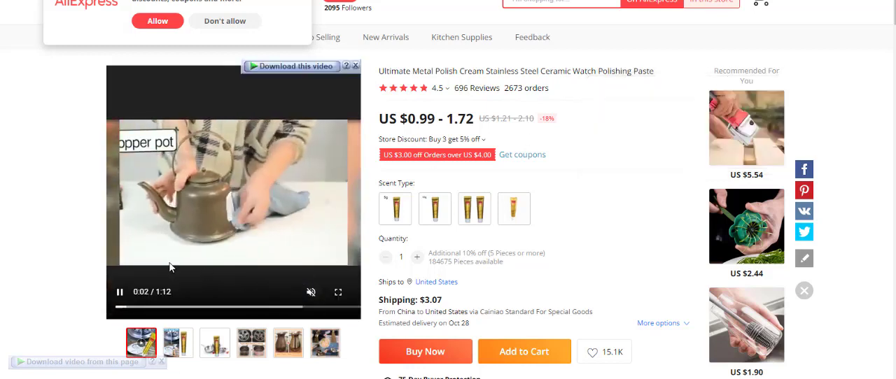
mouse_move(493, 83)
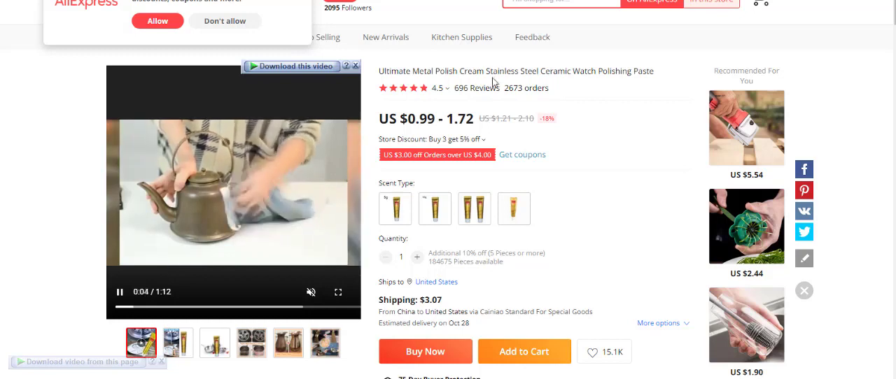
mouse_move(100, 273)
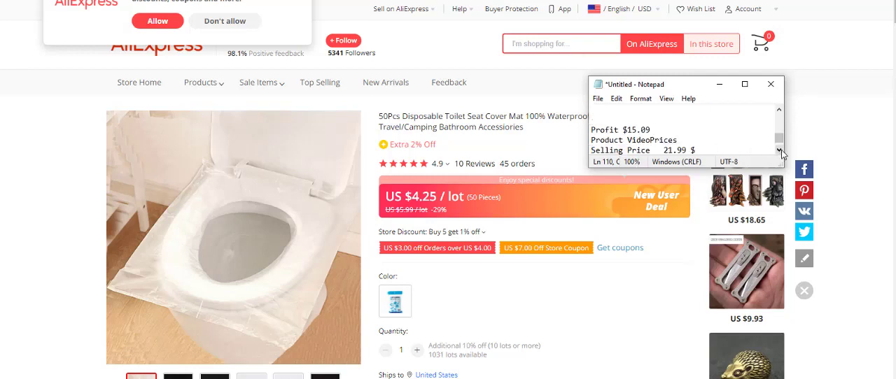
Scroll the toilet seat cover mat notes to $15.09 profit and $21.99 selling.
scroll("down", 3)
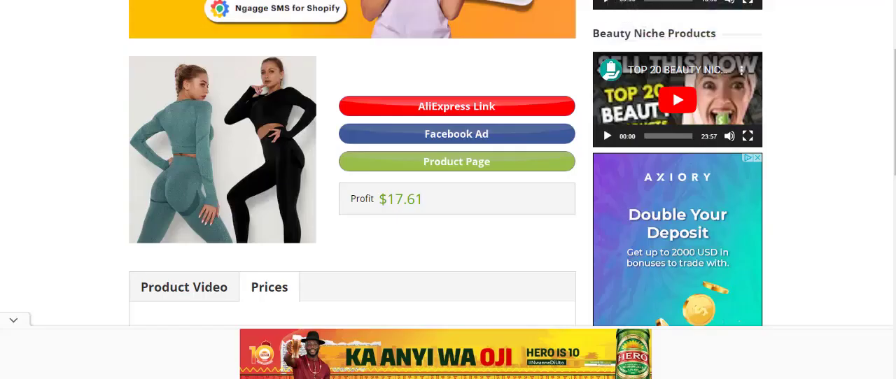
Open the yoga set's AliExpress listing from the research site's red link button.
left_click(456, 106)
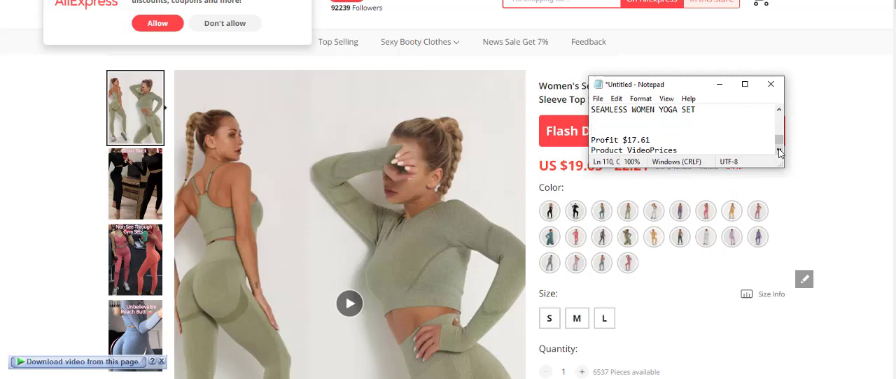
Scroll the yoga set notes to $39.99 selling, $22.38 supplier and $0.00 shipping.
scroll("down", 3)
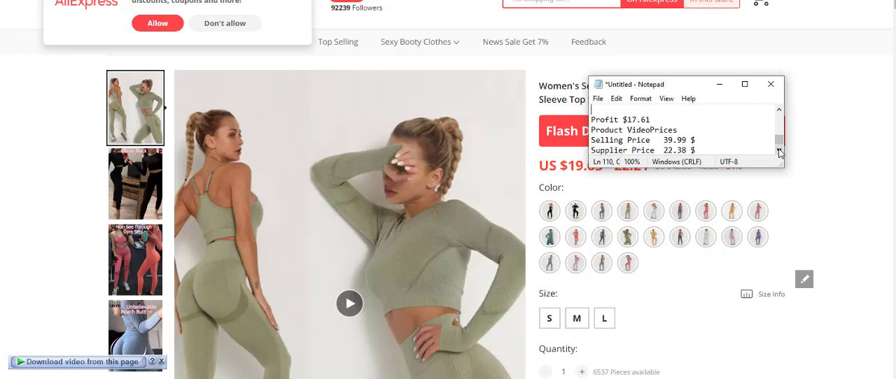
scroll("down", 3)
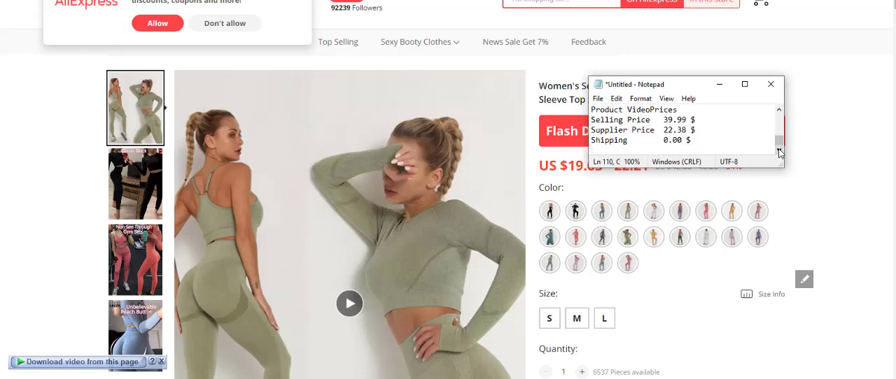